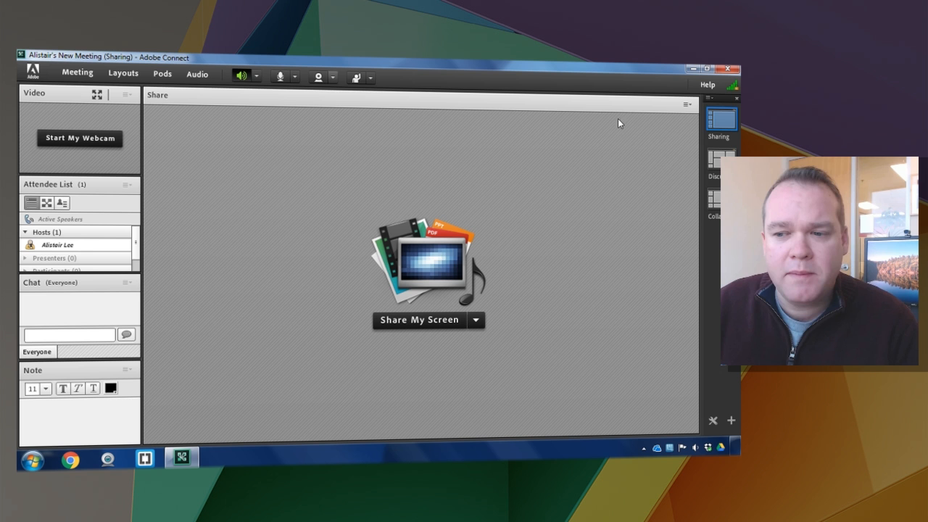
{"action": "mouse_move", "coordinate": [683, 122]}
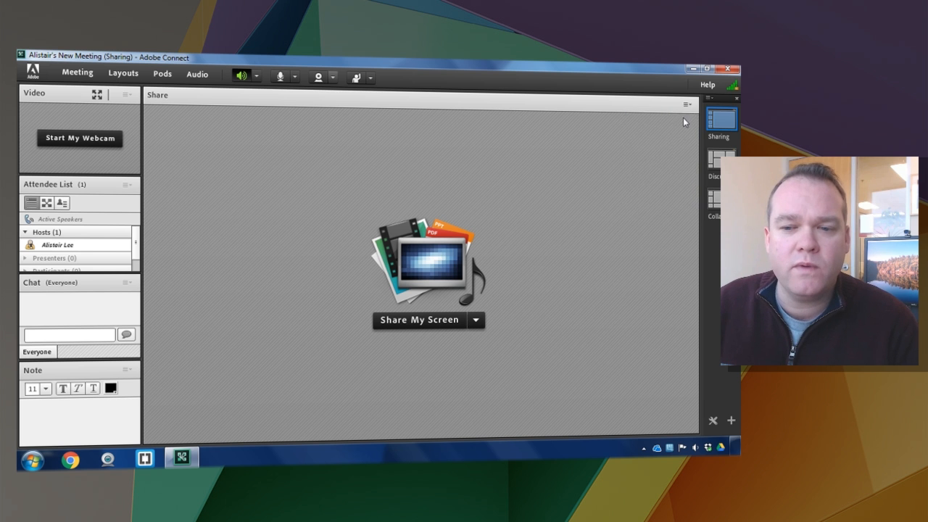
Close the empty screen-sharing pod, leaving the room's central area bare.
{"action": "left_click", "coordinate": [418, 320]}
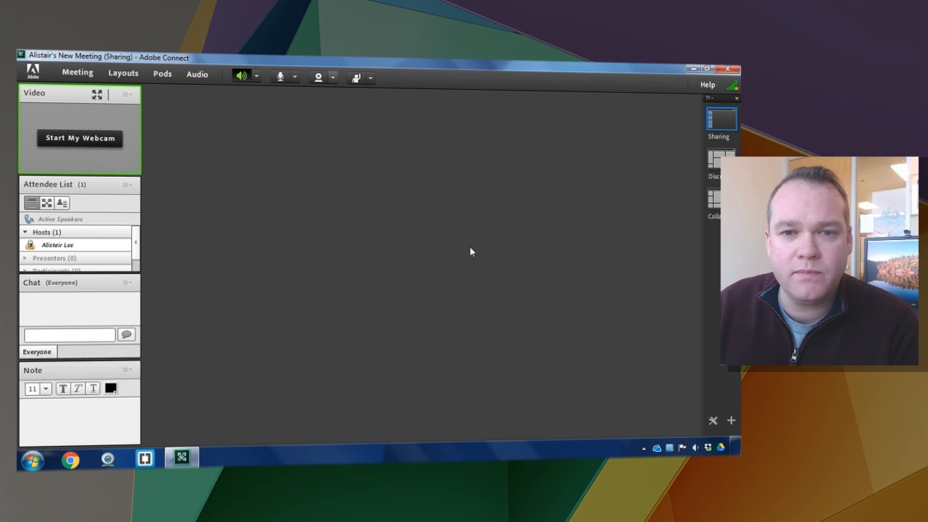
Bring up Meeting Preferences at the General room-appearance settings with the default background.
{"action": "left_click", "coordinate": [76, 72]}
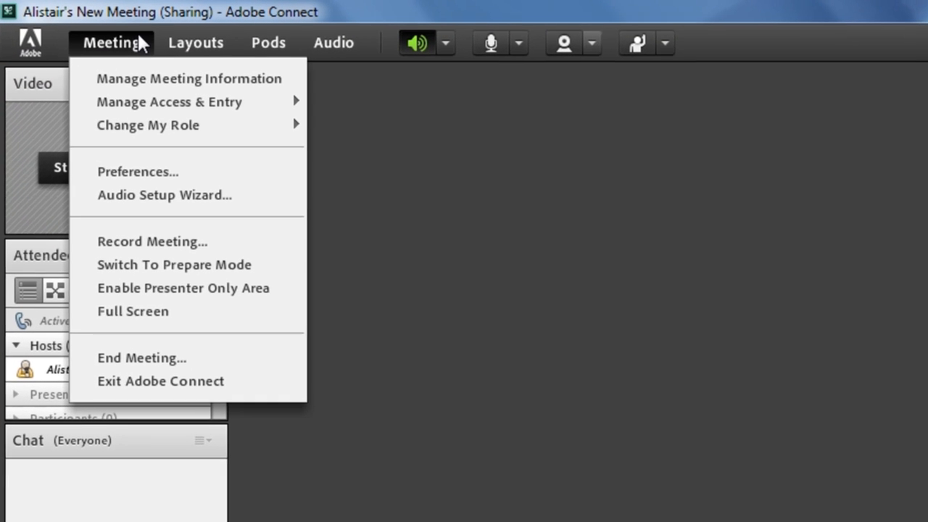
{"action": "left_click", "coordinate": [136, 171]}
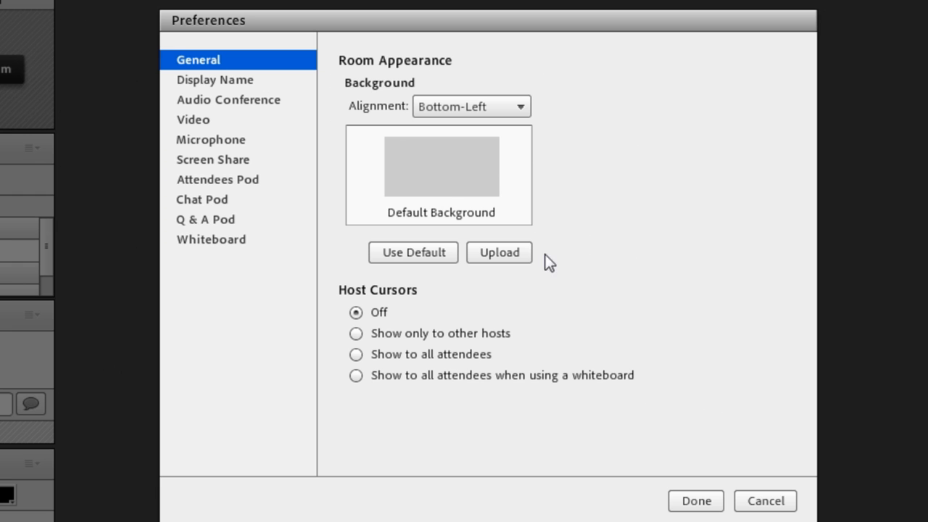
{"action": "mouse_move", "coordinate": [658, 305]}
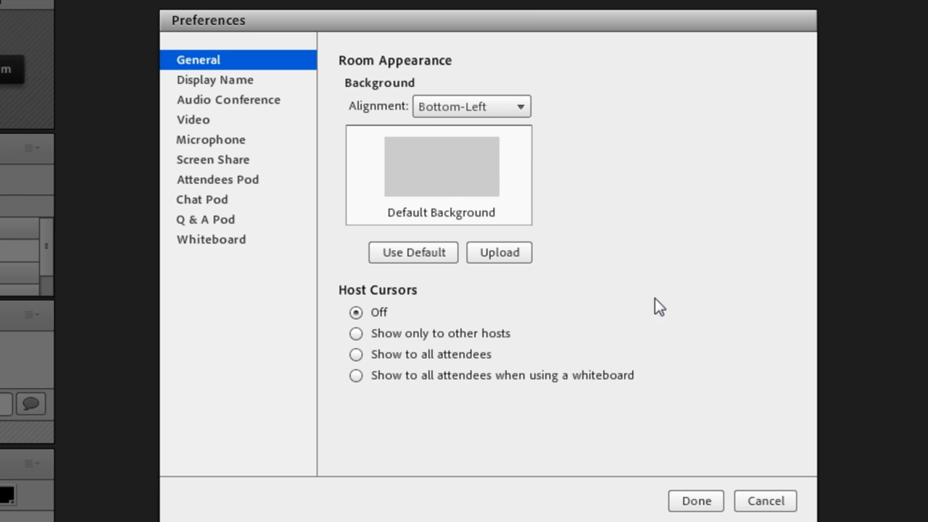
{"action": "mouse_move", "coordinate": [486, 169]}
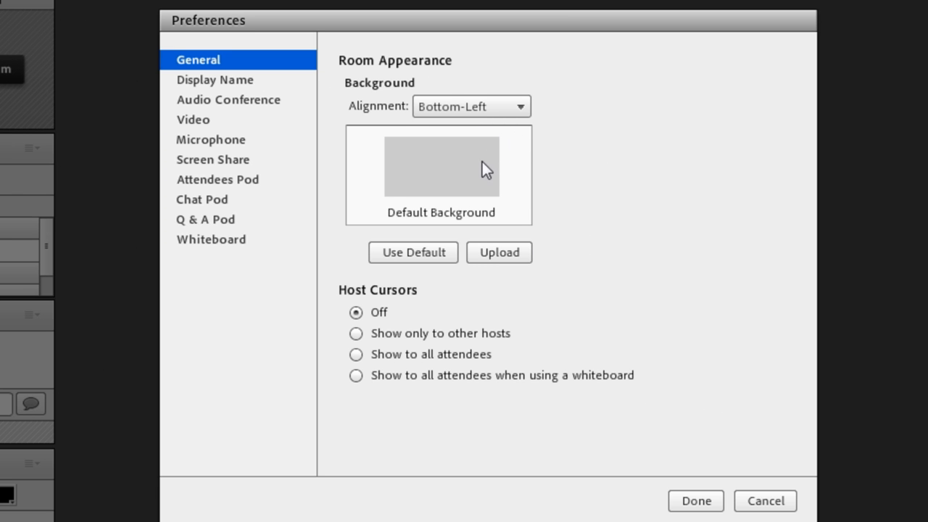
{"action": "mouse_move", "coordinate": [409, 241]}
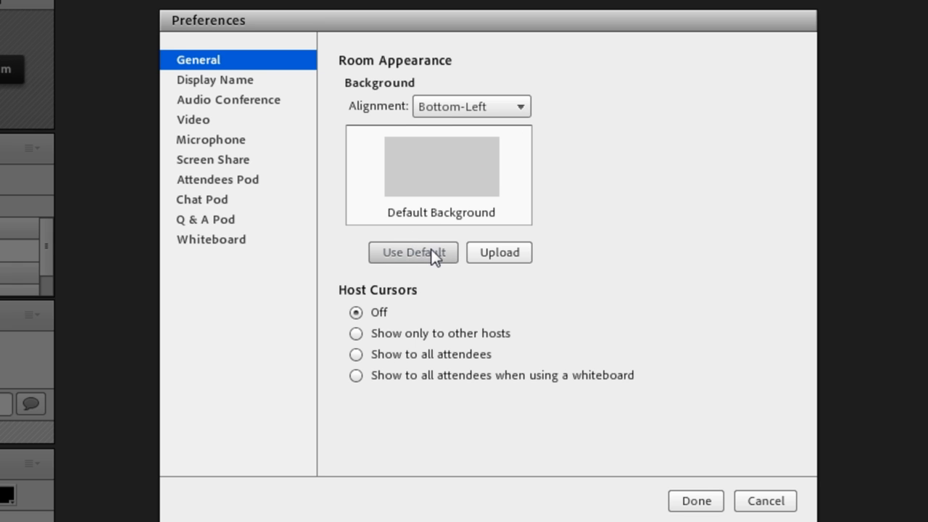
{"action": "mouse_move", "coordinate": [426, 259]}
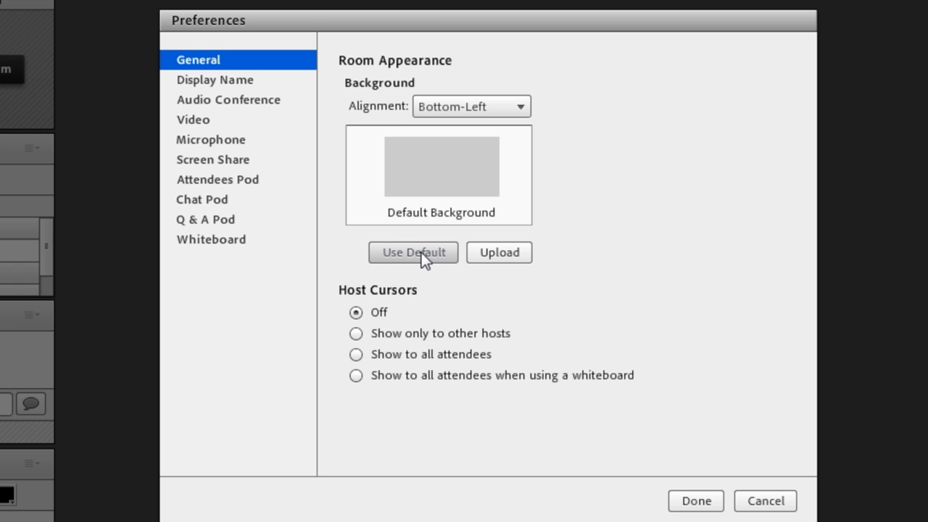
{"action": "mouse_move", "coordinate": [490, 239]}
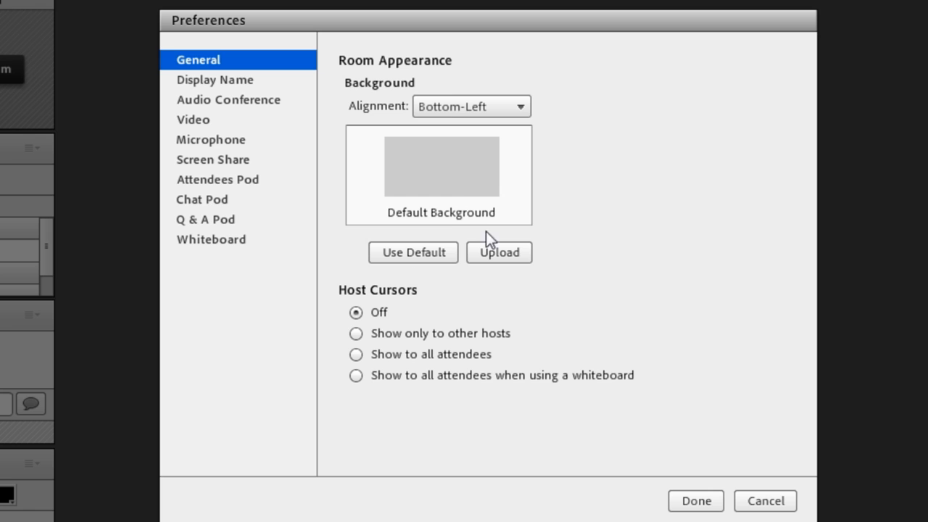
Upload MapleLeaf.jpg from the computer's Wallpaper folder as the room background image.
{"action": "left_click", "coordinate": [498, 252]}
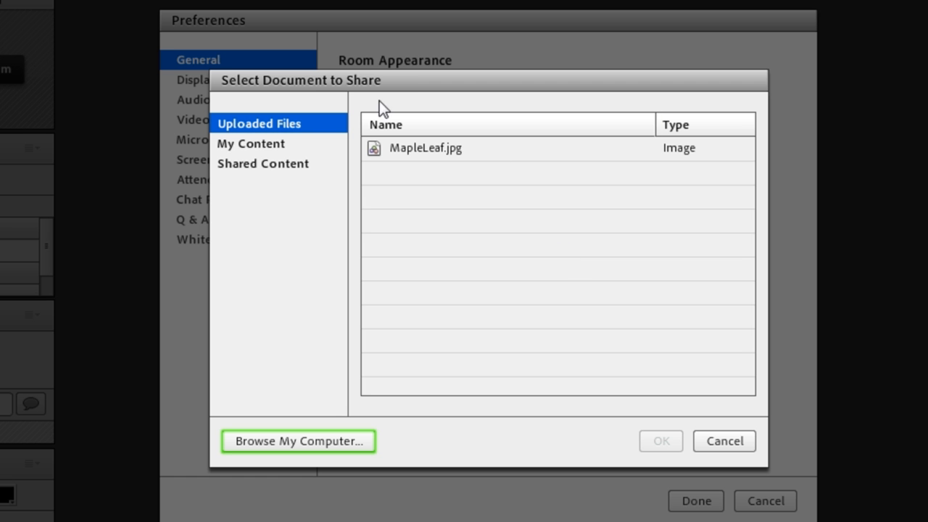
{"action": "left_click", "coordinate": [250, 144]}
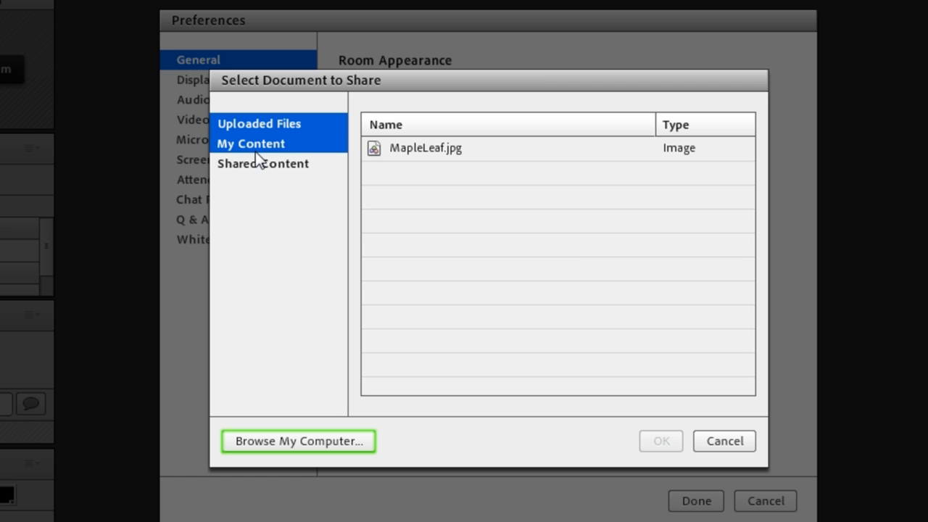
{"action": "left_click", "coordinate": [297, 441]}
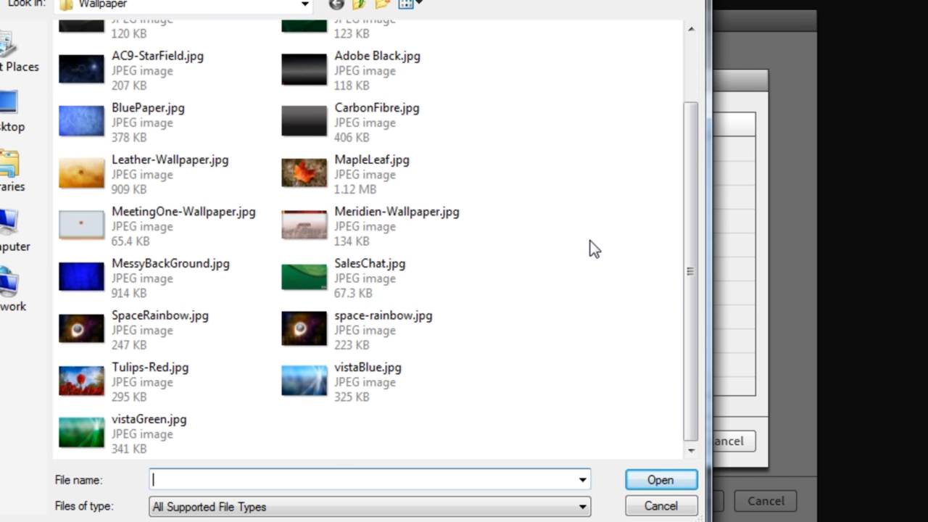
{"action": "left_click", "coordinate": [371, 174]}
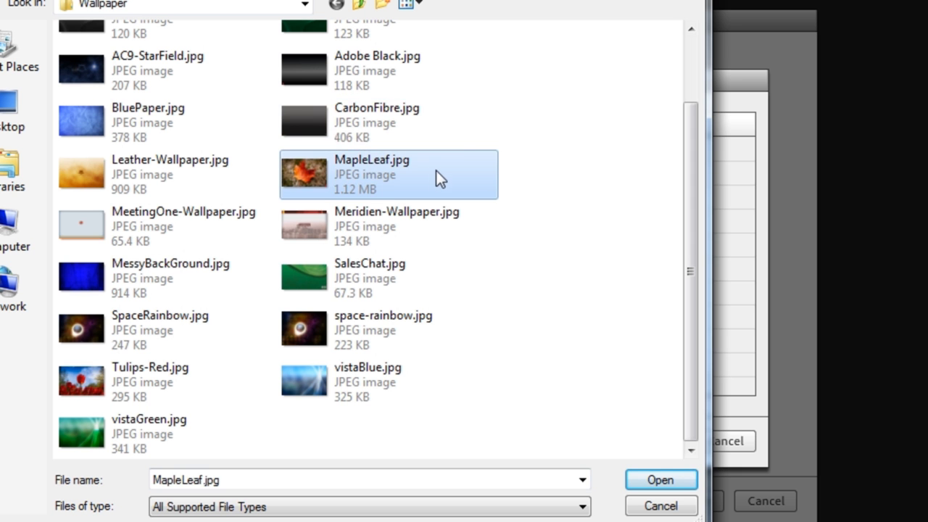
{"action": "left_click", "coordinate": [660, 479]}
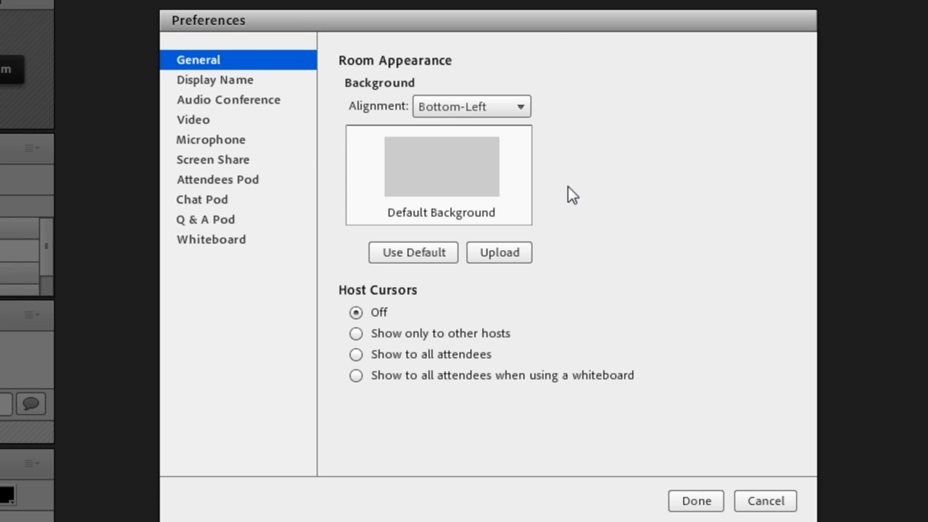
Show the MapleLeaf preview as the room background and review its alignment choices, keeping Bottom-Left.
{"action": "left_click", "coordinate": [499, 252]}
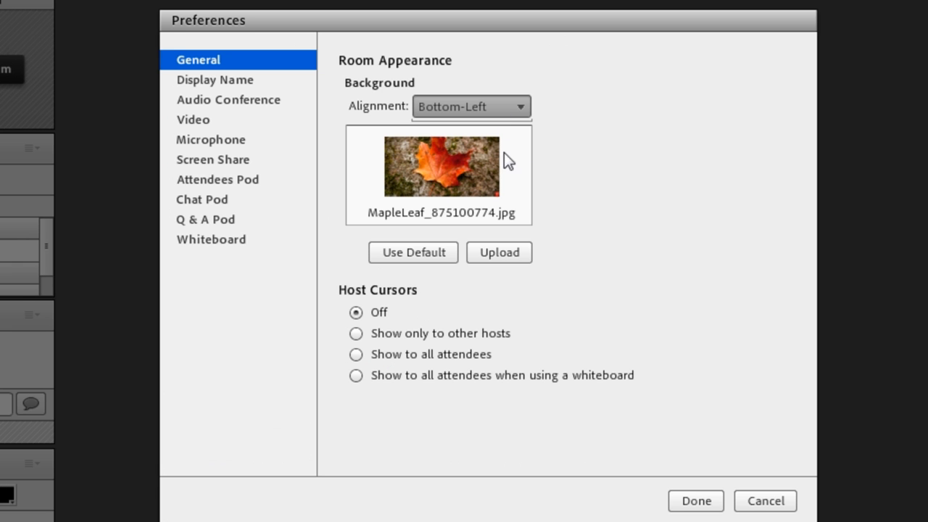
{"action": "left_click", "coordinate": [469, 106]}
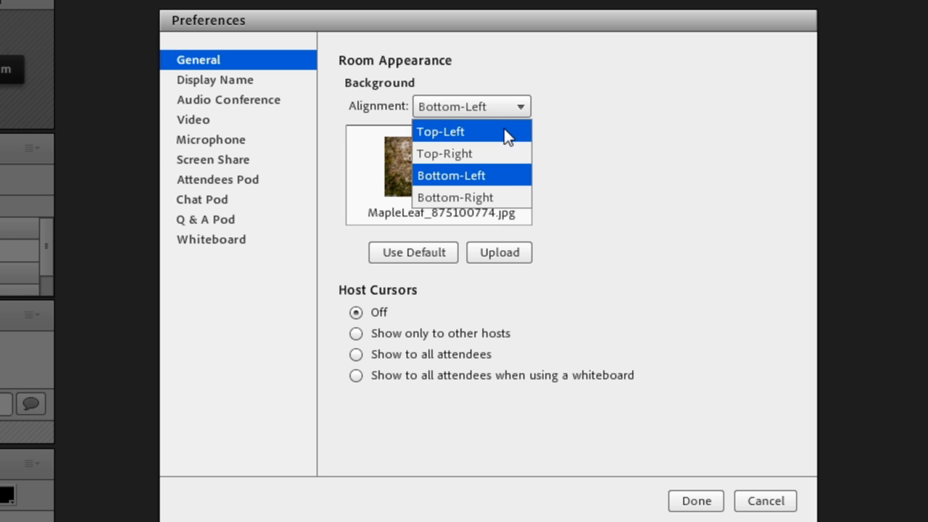
{"action": "mouse_move", "coordinate": [524, 125]}
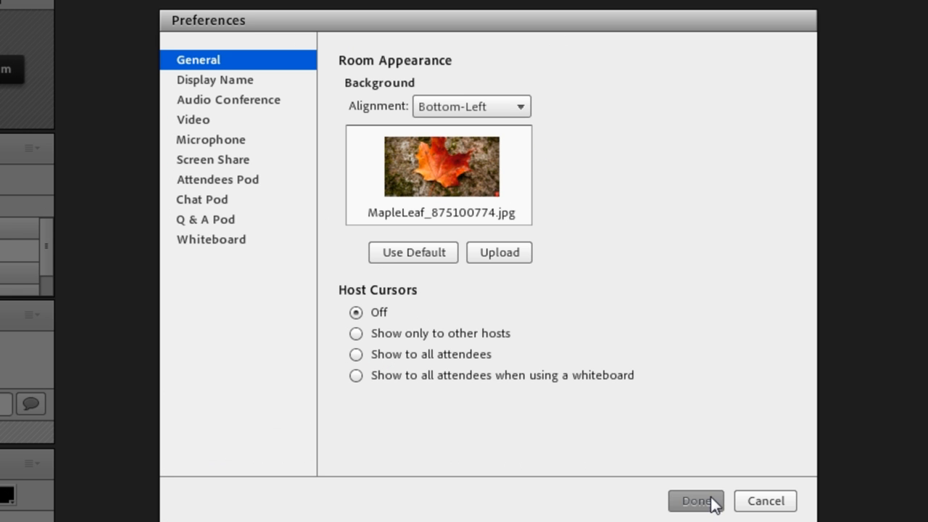
Apply the preferences so the maple leaf photo fills the meeting room background.
{"action": "left_click", "coordinate": [696, 500]}
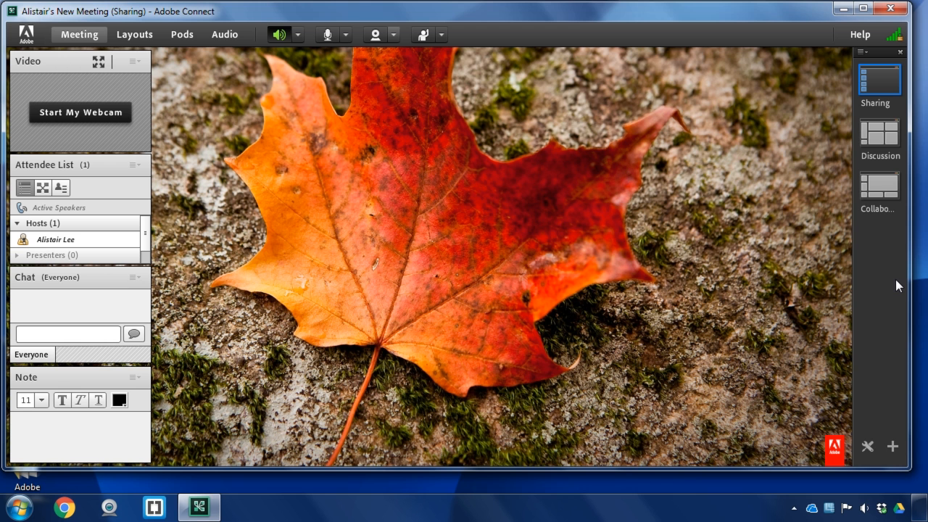
{"action": "mouse_move", "coordinate": [61, 34]}
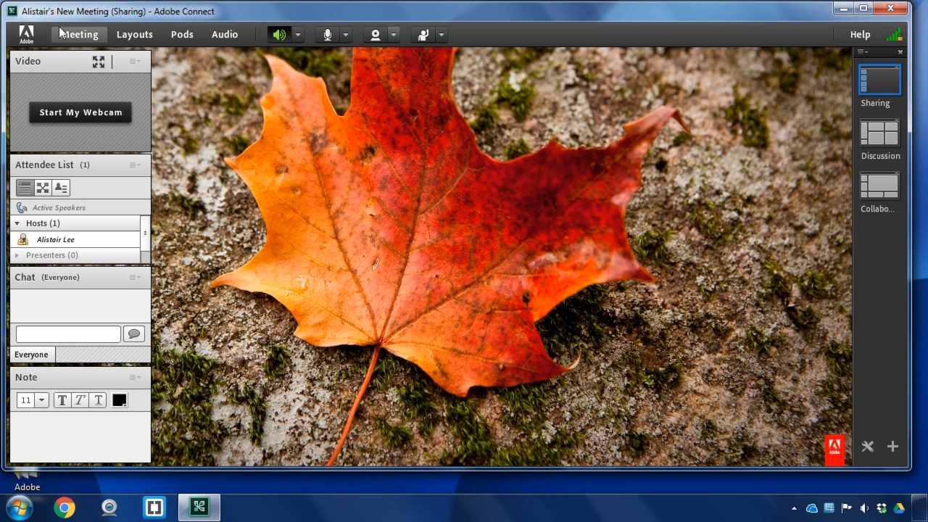
Set the room background alignment to Bottom-Right in Preferences and return to the room.
{"action": "left_click", "coordinate": [78, 35]}
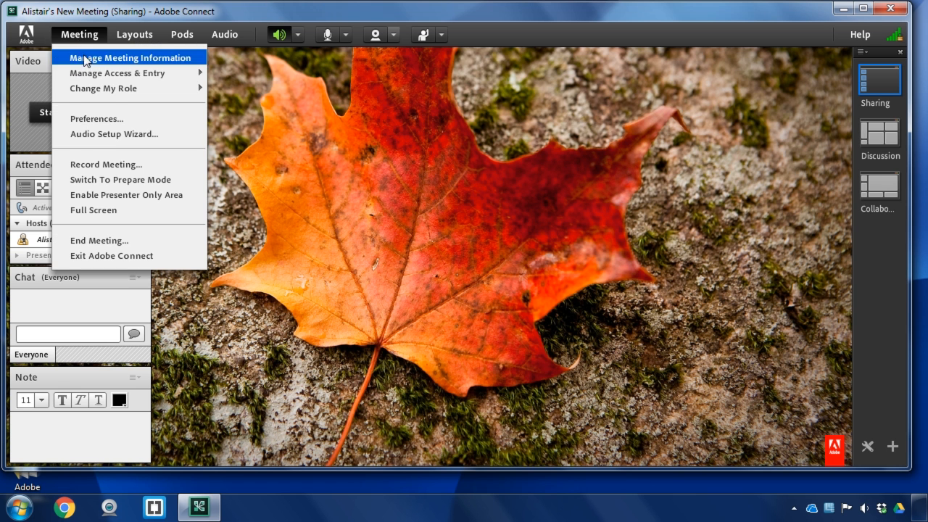
{"action": "left_click", "coordinate": [96, 119]}
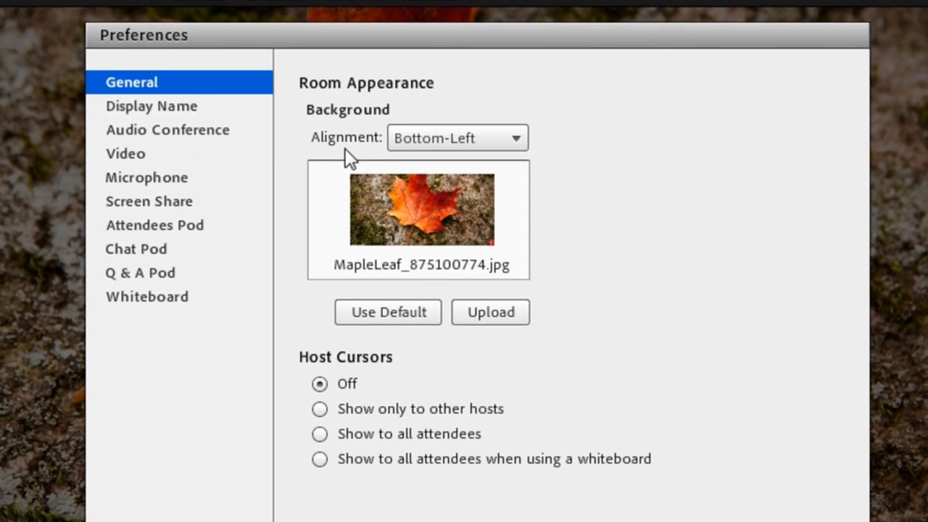
{"action": "left_click", "coordinate": [456, 138]}
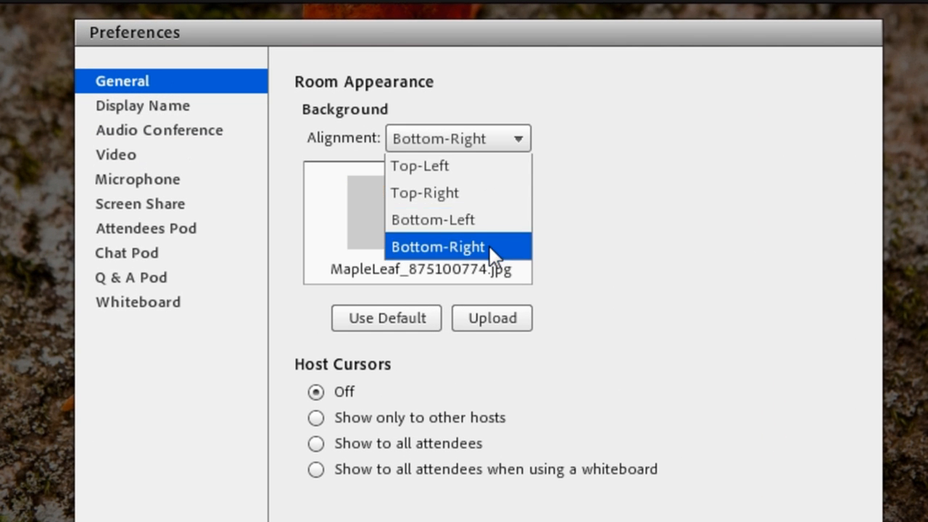
{"action": "left_click", "coordinate": [438, 246]}
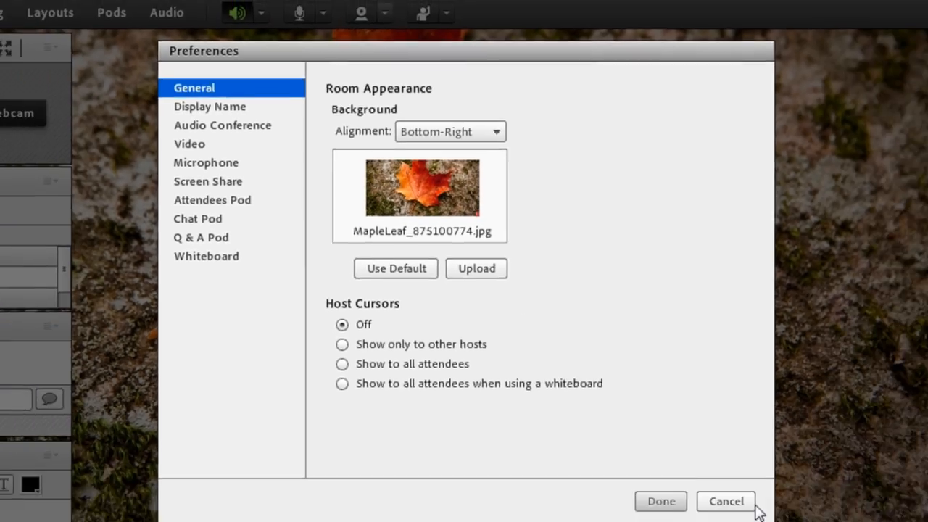
{"action": "left_click", "coordinate": [725, 502]}
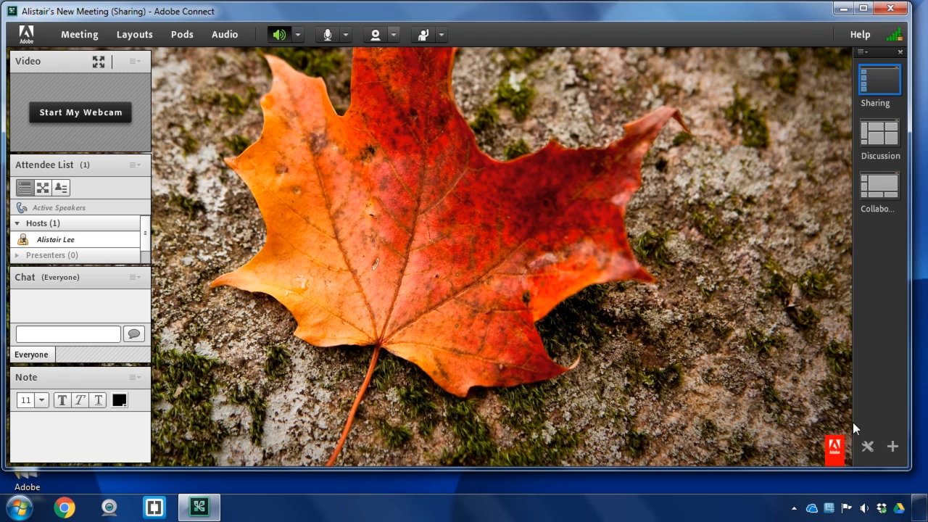
Restore the meeting window down to a smaller size with the maple photo still behind.
{"action": "left_click", "coordinate": [863, 9]}
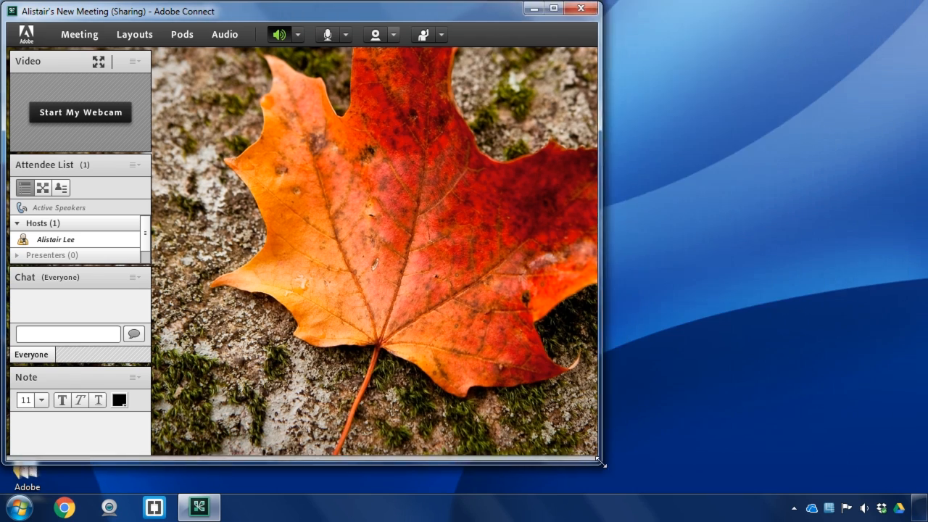